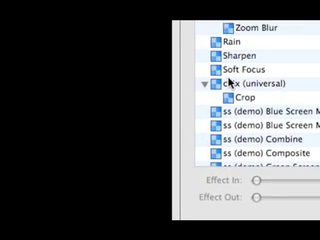
scroll(down, 3)
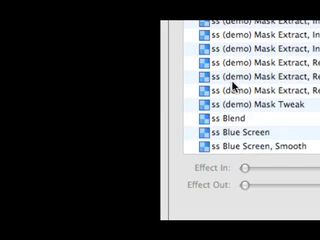